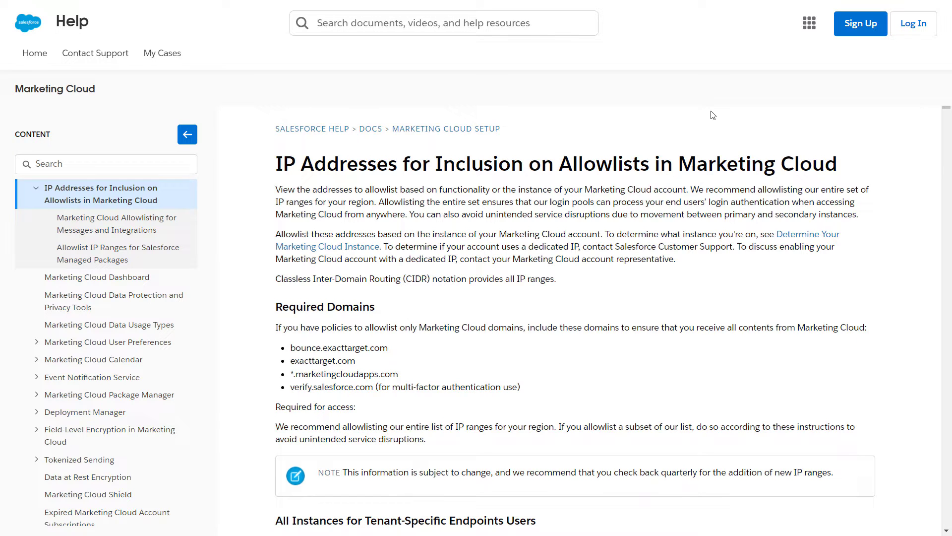
Scroll the IP Allowlists article to the Notification and Identity Validation Emails section with MFA addresses.
{"action": "scroll", "scroll_direction": "down", "scroll_amount": 3}
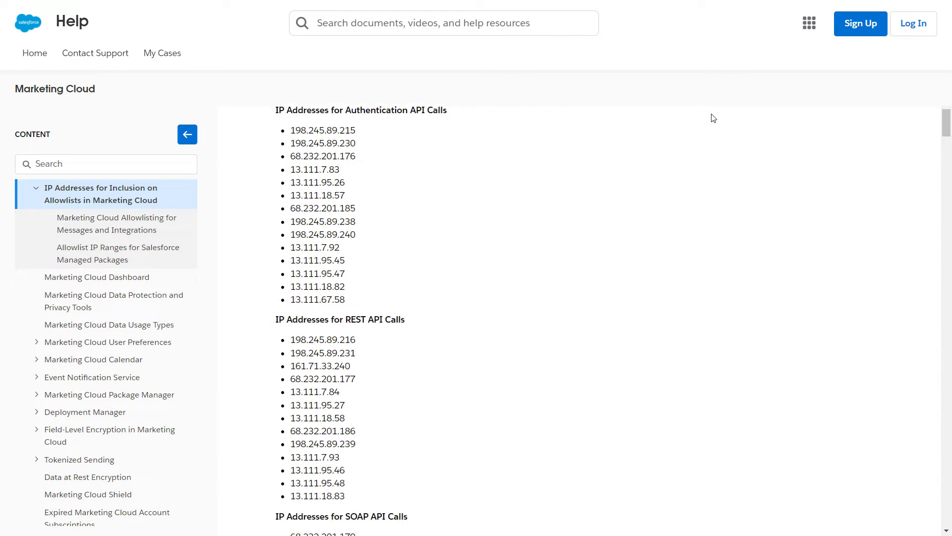
{"action": "scroll", "scroll_direction": "down", "scroll_amount": 3}
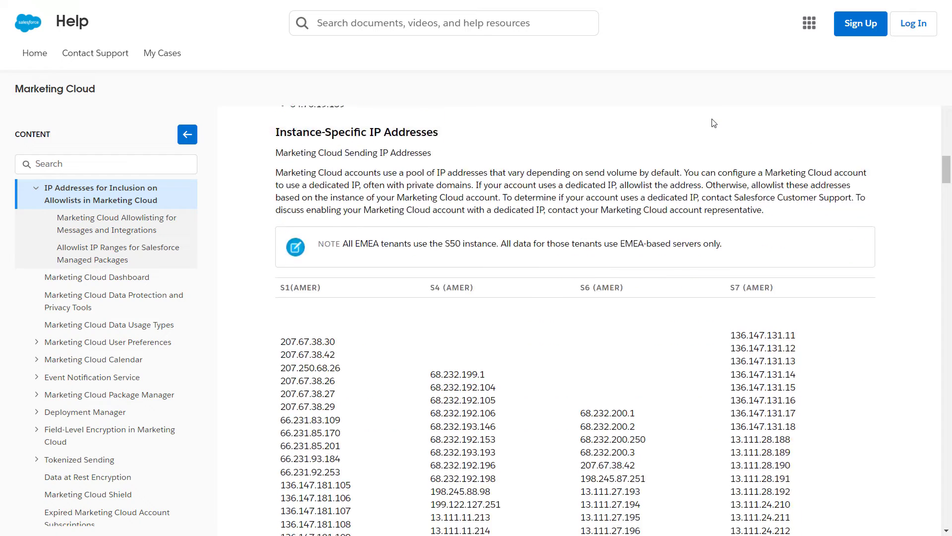
{"action": "scroll", "scroll_direction": "down", "scroll_amount": 3}
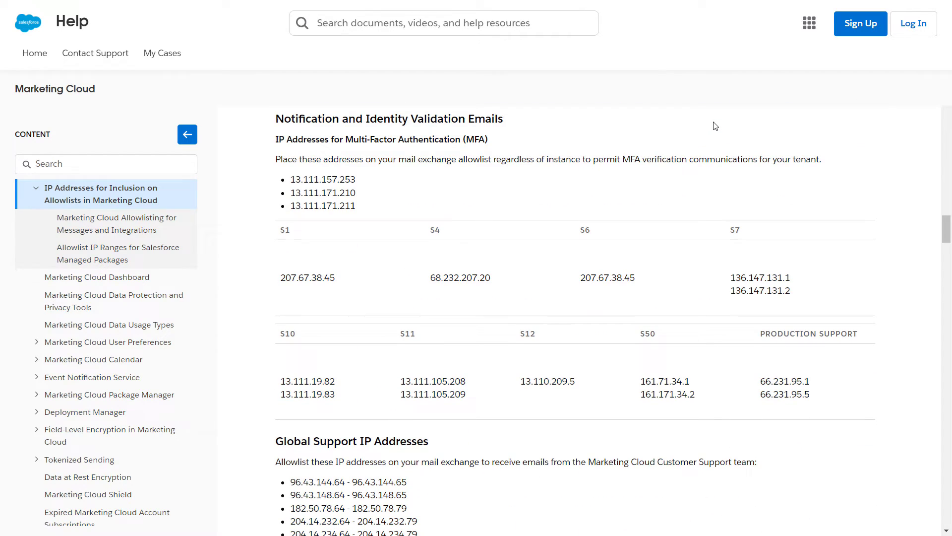
{"action": "mouse_move", "coordinate": [858, 158]}
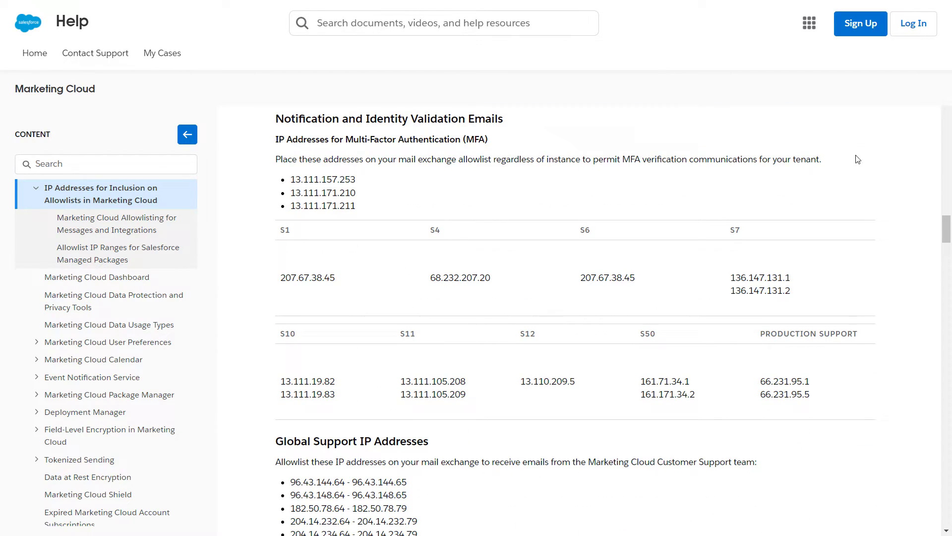
{"action": "mouse_move", "coordinate": [869, 162]}
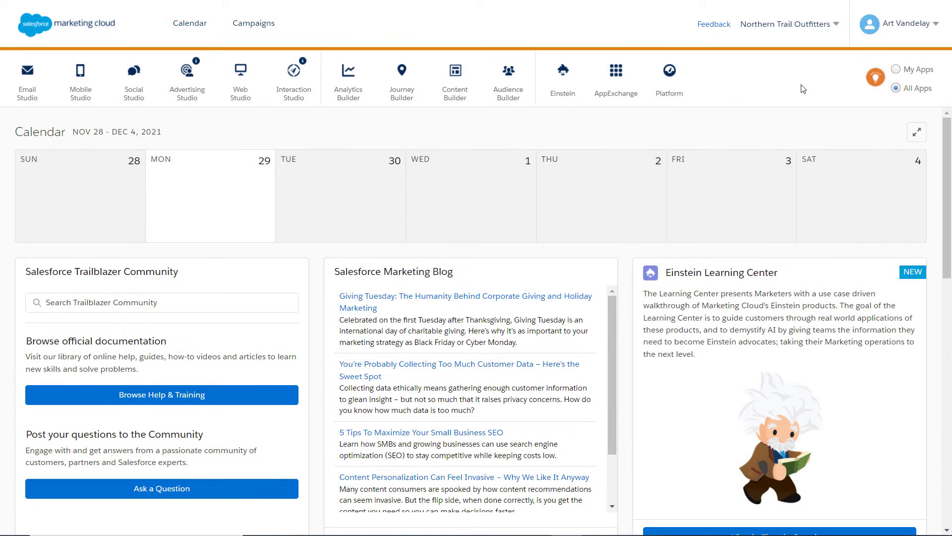
{"action": "mouse_move", "coordinate": [833, 79]}
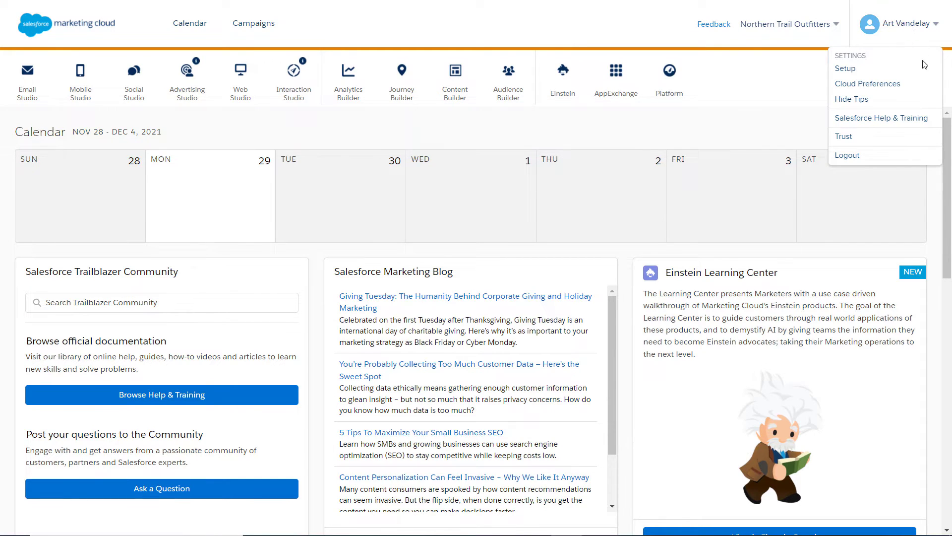
{"action": "mouse_move", "coordinate": [867, 84]}
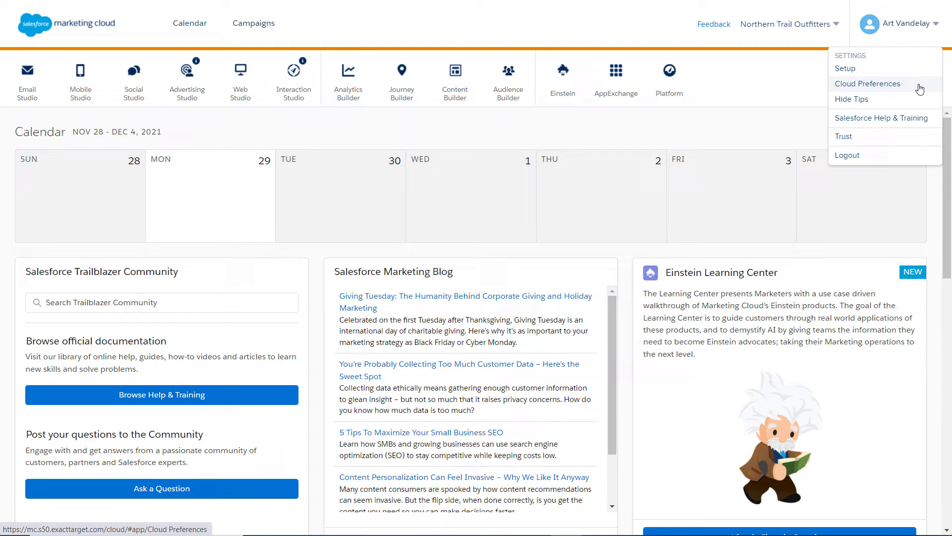
Open Cloud Preferences from the user menu to see the MFA registration options.
{"action": "left_click", "coordinate": [867, 83]}
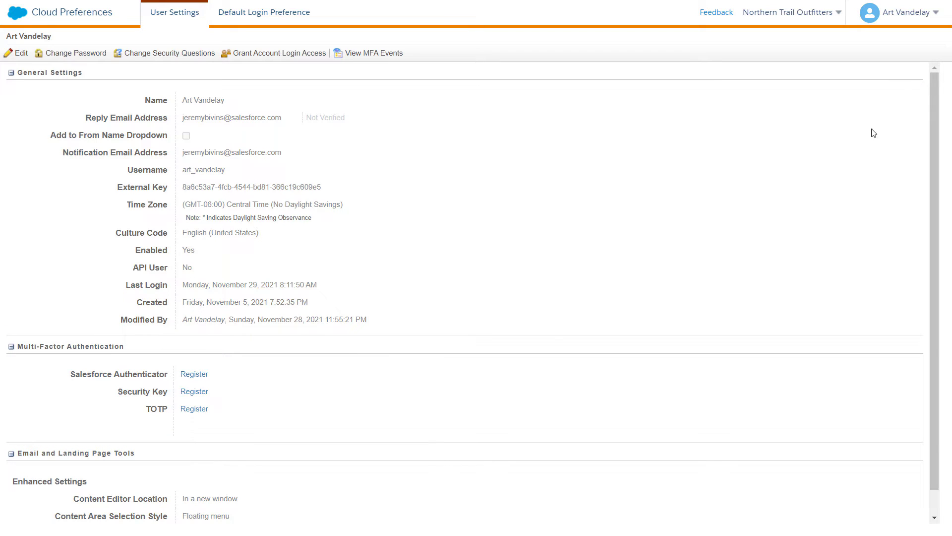
{"action": "mouse_move", "coordinate": [195, 374]}
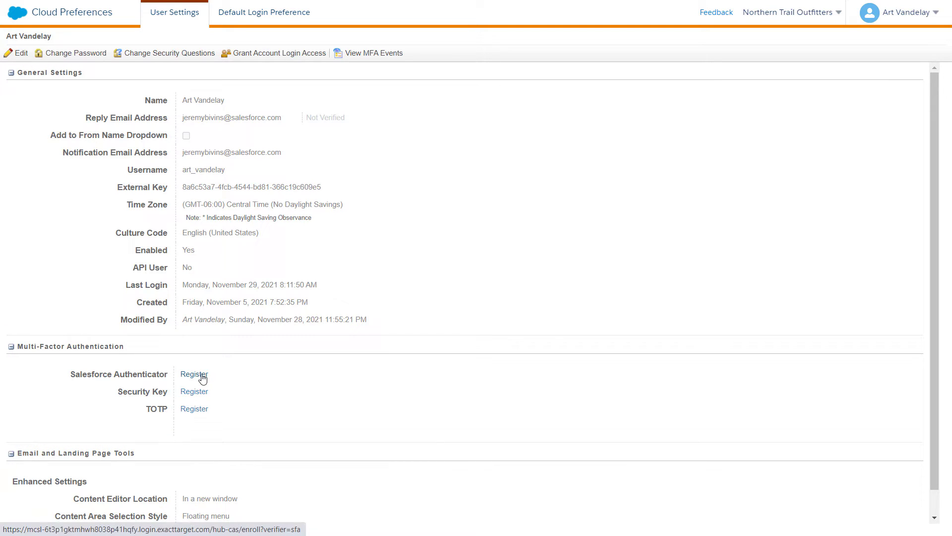
Register a security key under Multi-Factor Authentication as a backup verification method.
{"action": "left_click", "coordinate": [194, 391]}
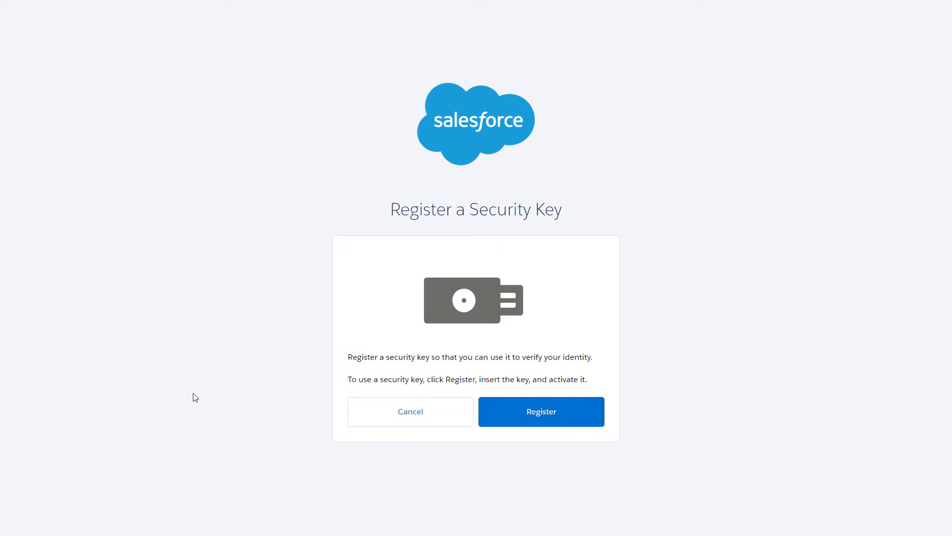
{"action": "left_click", "coordinate": [410, 410]}
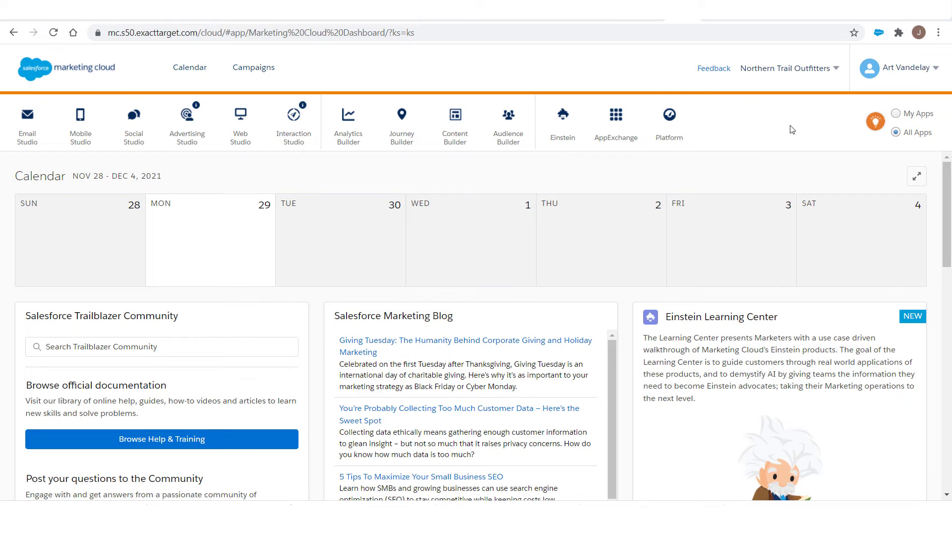
{"action": "mouse_move", "coordinate": [900, 77]}
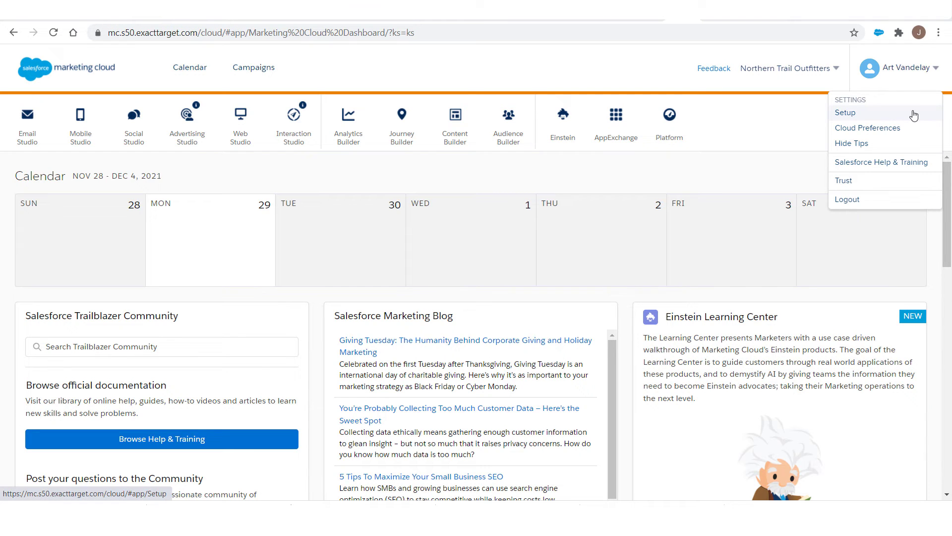
From Setup, start a New User form and fill in email, full name, username and temporary password.
{"action": "left_click", "coordinate": [845, 112]}
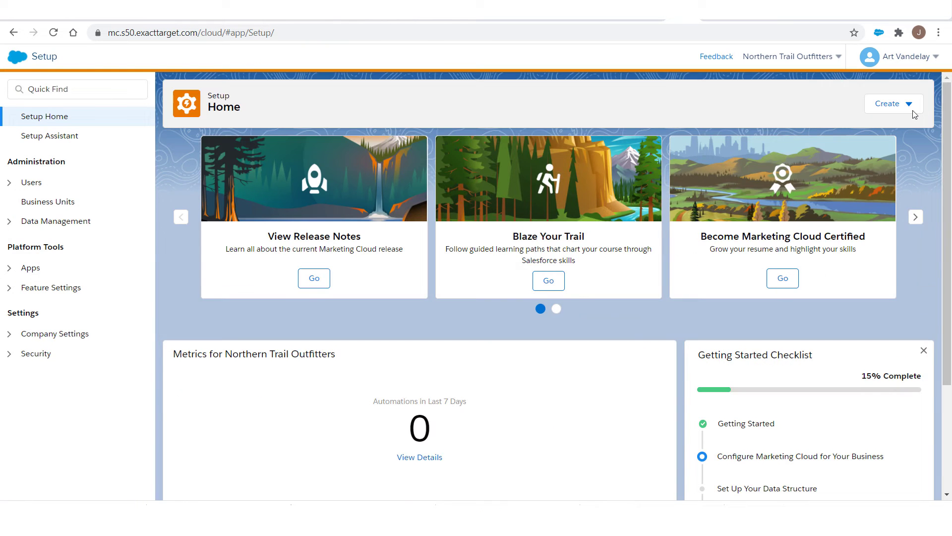
{"action": "left_click", "coordinate": [893, 103]}
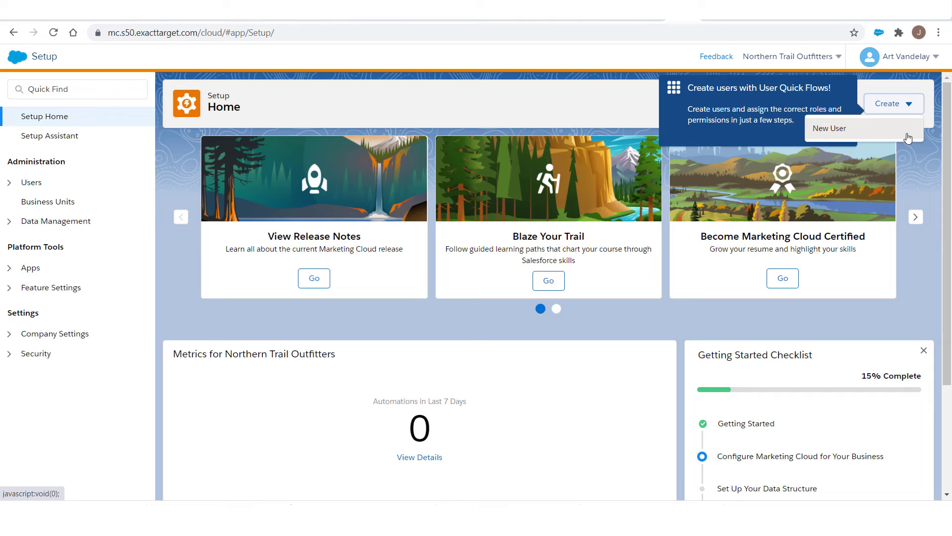
{"action": "left_click", "coordinate": [829, 128]}
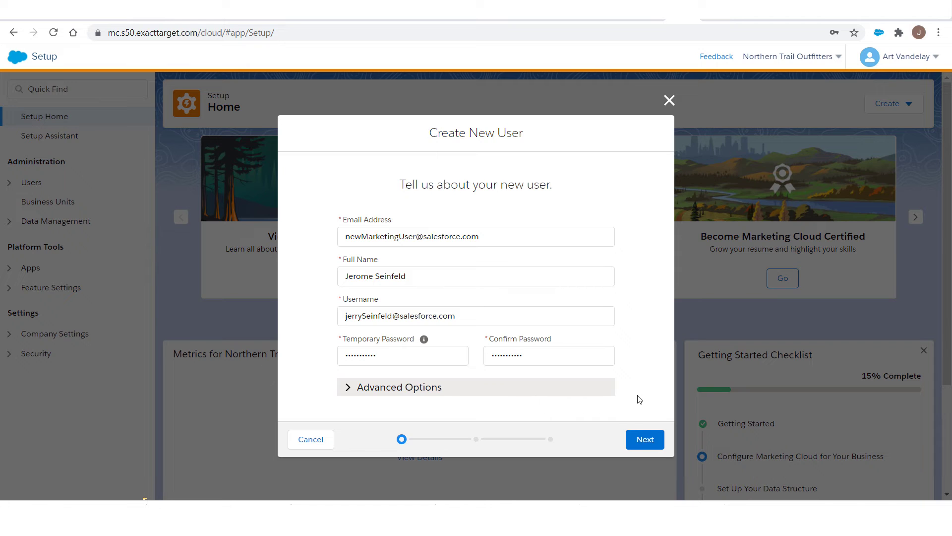
Assign the Administrator and Marketing Cloud Administrator roles, review, and save the new user.
{"action": "left_click", "coordinate": [644, 439]}
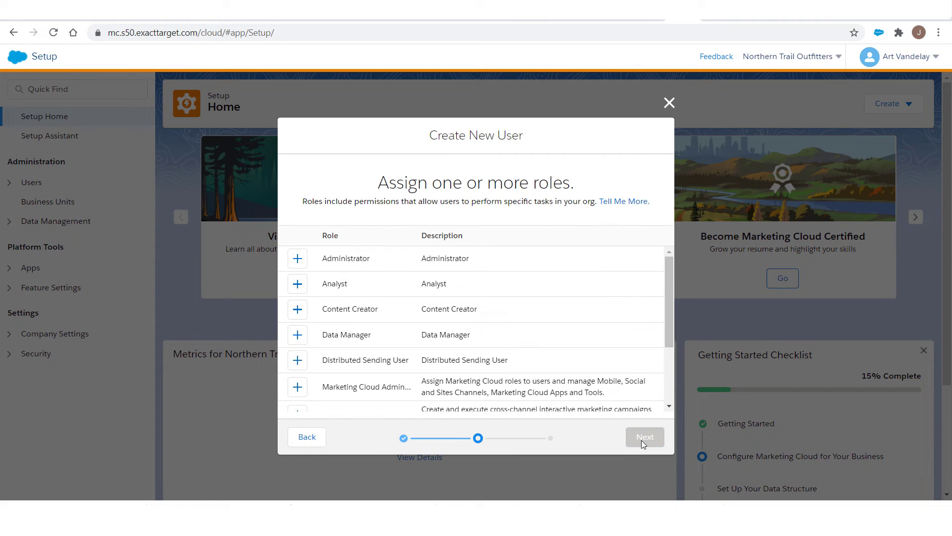
{"action": "left_click", "coordinate": [298, 258]}
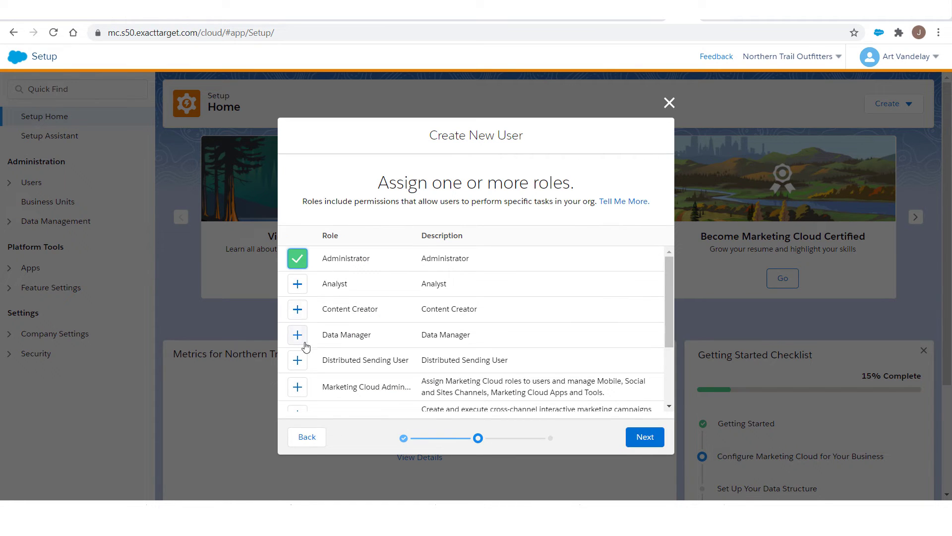
{"action": "left_click", "coordinate": [296, 386]}
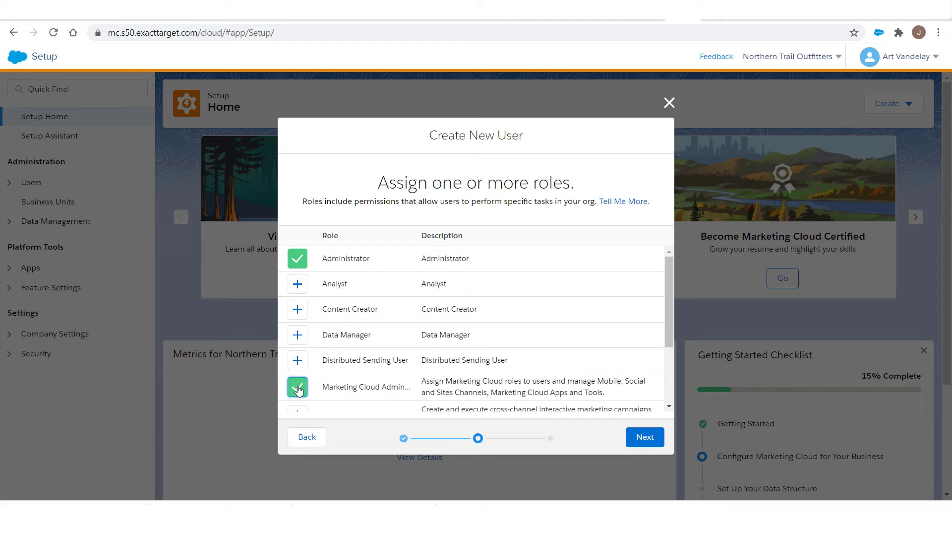
{"action": "left_click", "coordinate": [297, 387]}
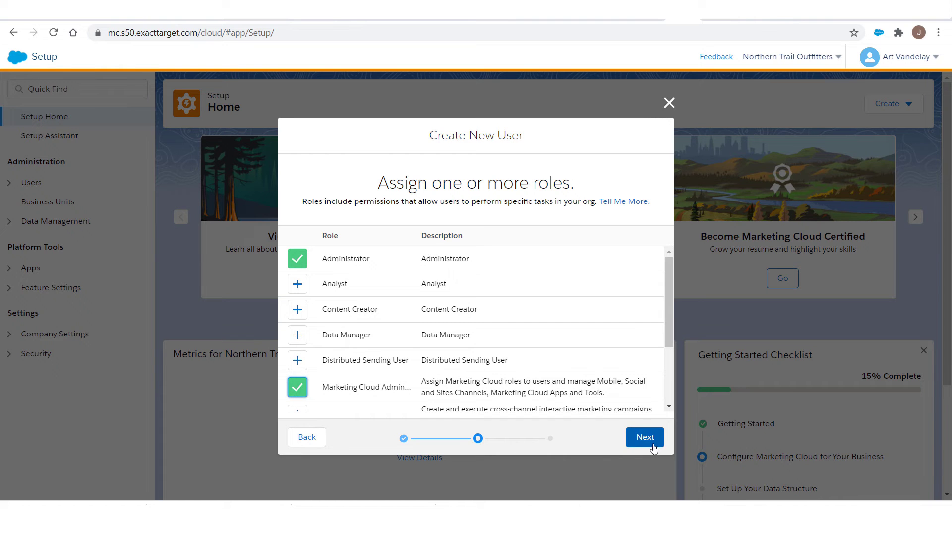
{"action": "left_click", "coordinate": [645, 436]}
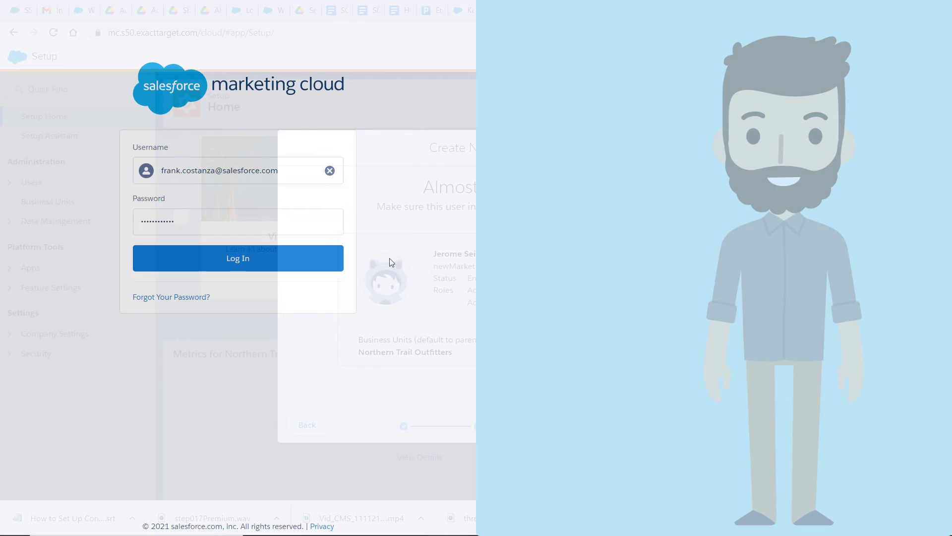
{"action": "left_click", "coordinate": [237, 258]}
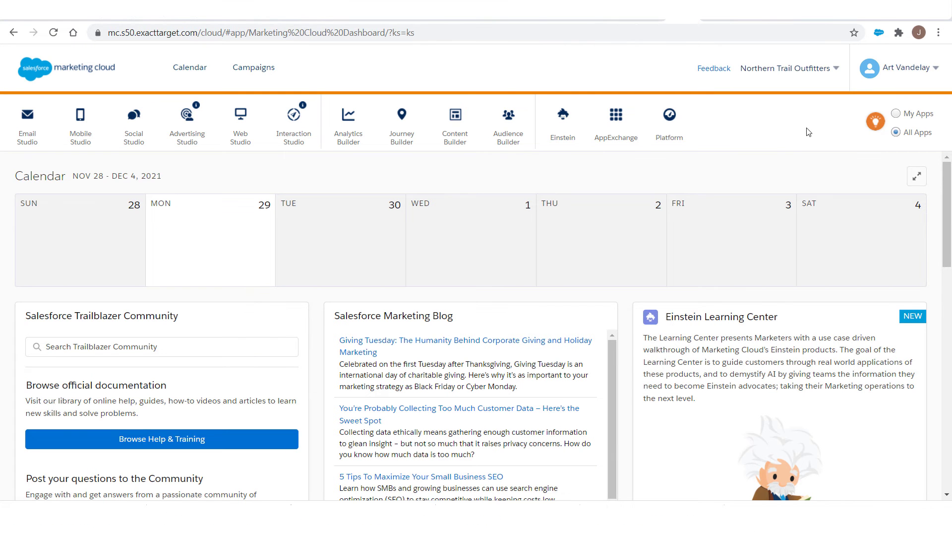
In Setup Users, open the enrolled user's details and scroll to their registered Authenticator and TOTP methods.
{"action": "left_click", "coordinate": [900, 68]}
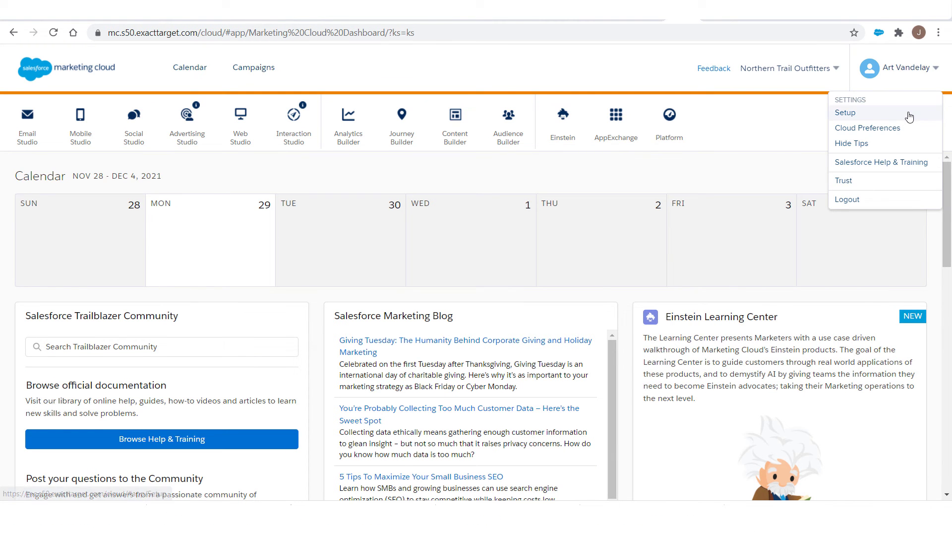
{"action": "left_click", "coordinate": [846, 112]}
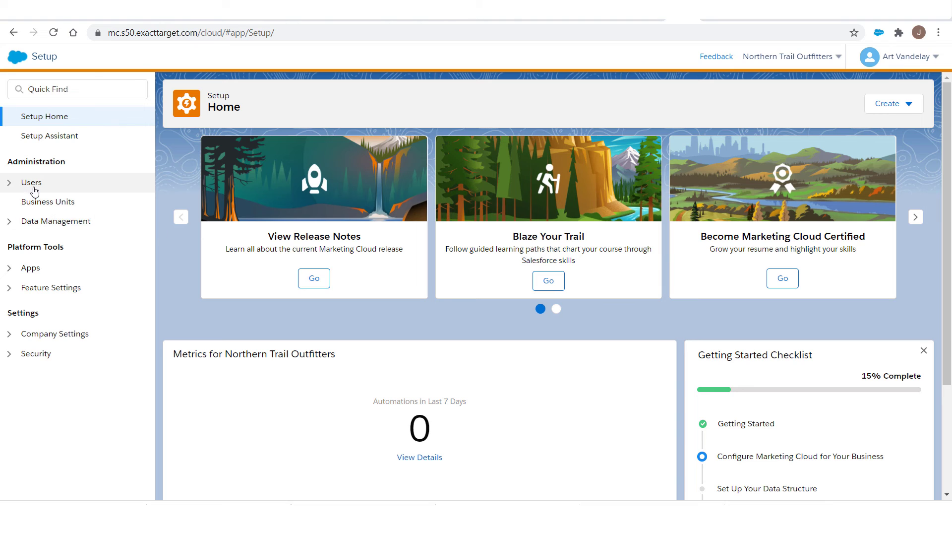
{"action": "left_click", "coordinate": [31, 182]}
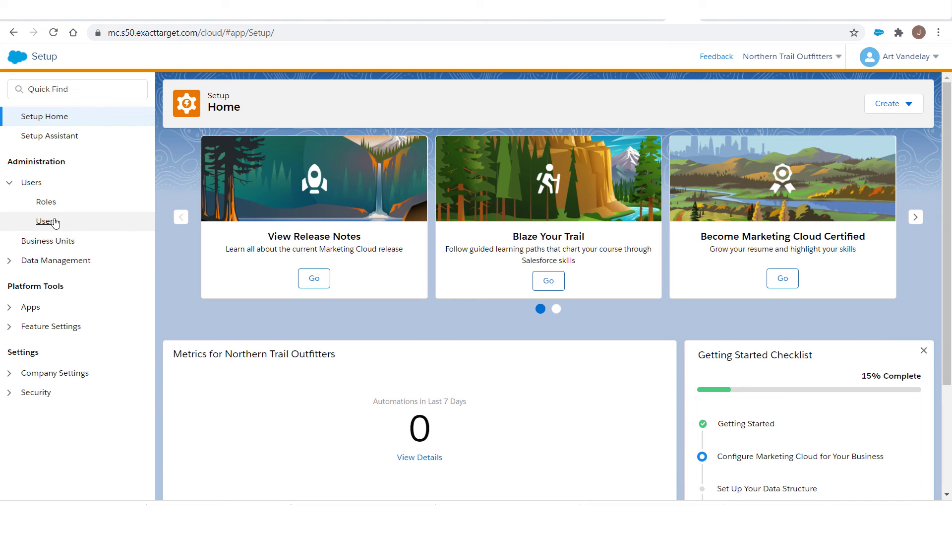
{"action": "left_click", "coordinate": [46, 220]}
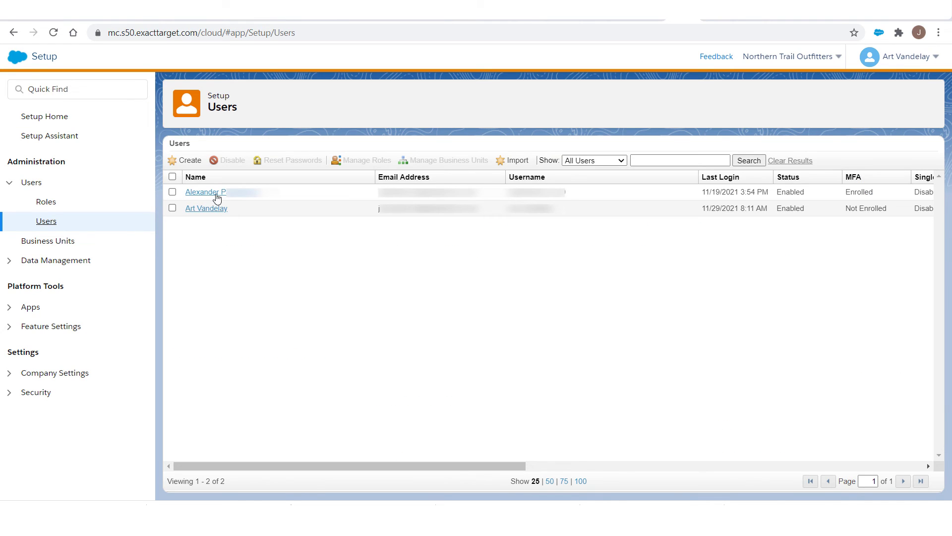
{"action": "left_click", "coordinate": [206, 192]}
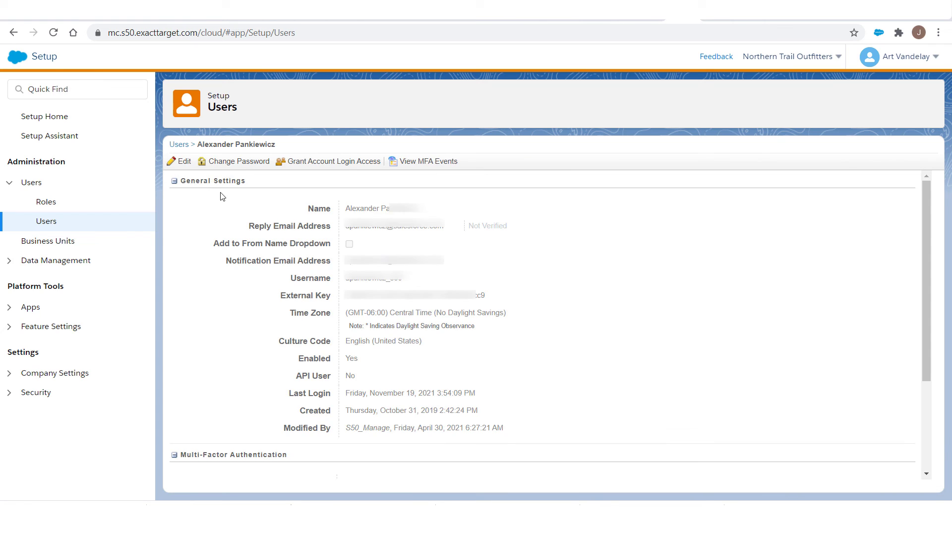
{"action": "scroll", "scroll_direction": "down", "scroll_amount": 3}
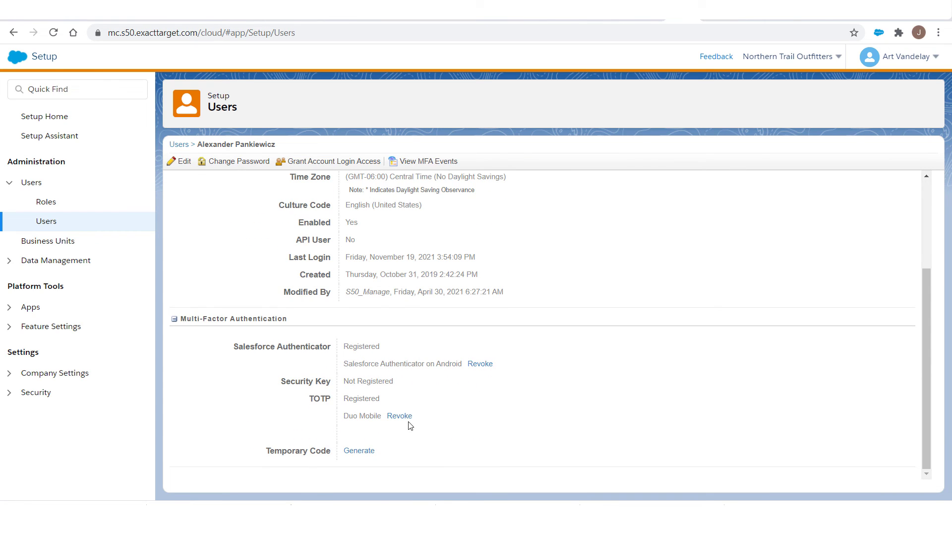
{"action": "mouse_move", "coordinate": [400, 416]}
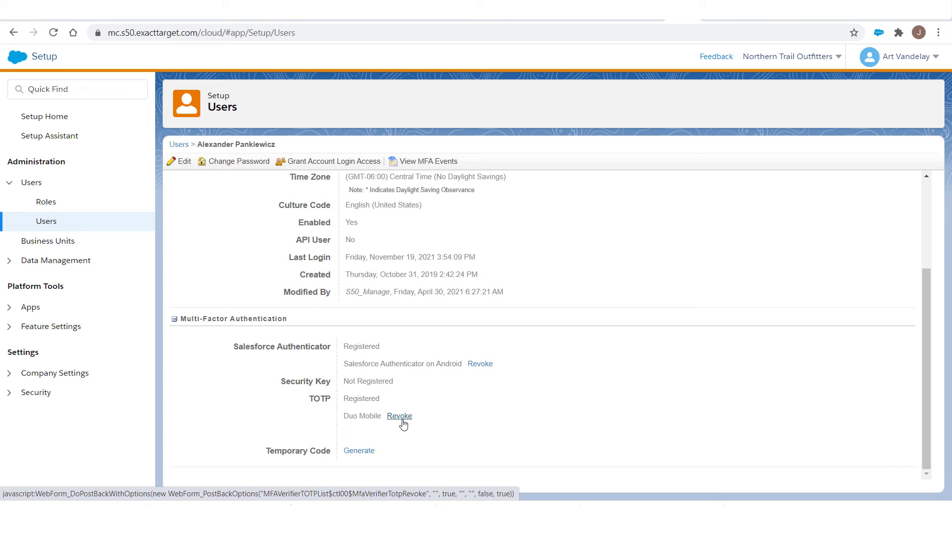
{"action": "mouse_move", "coordinate": [427, 419]}
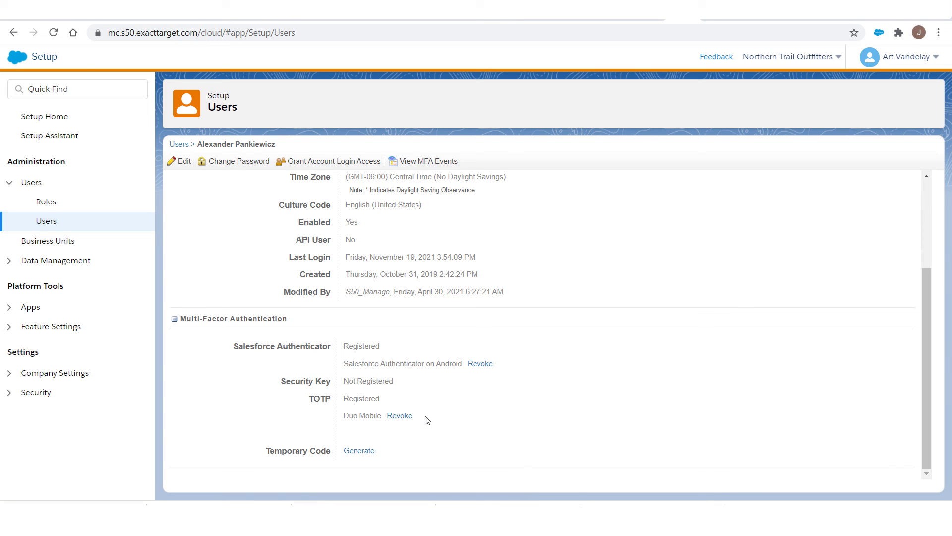